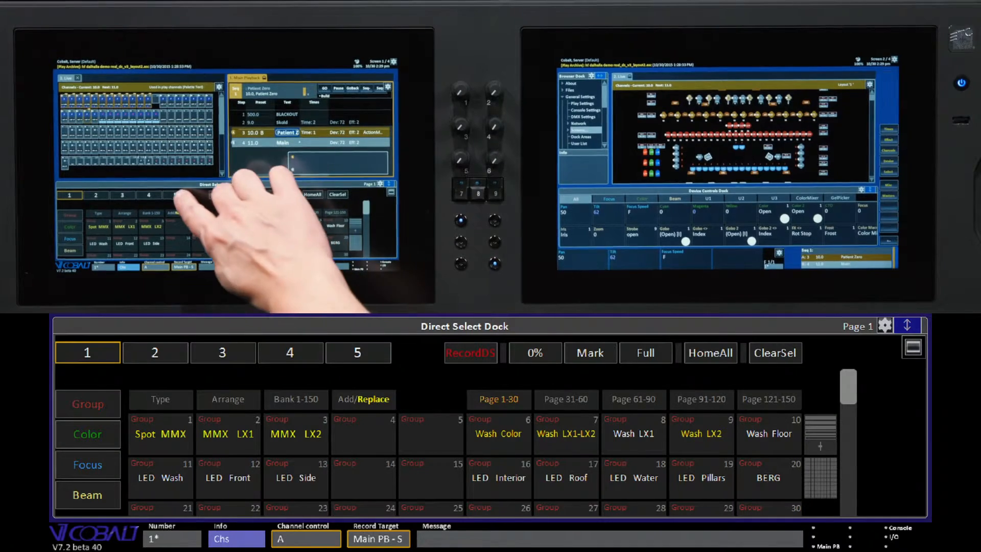
# Show page 5 of the Direct Select Dock with the select-type buttons
pyautogui.click(357, 352)
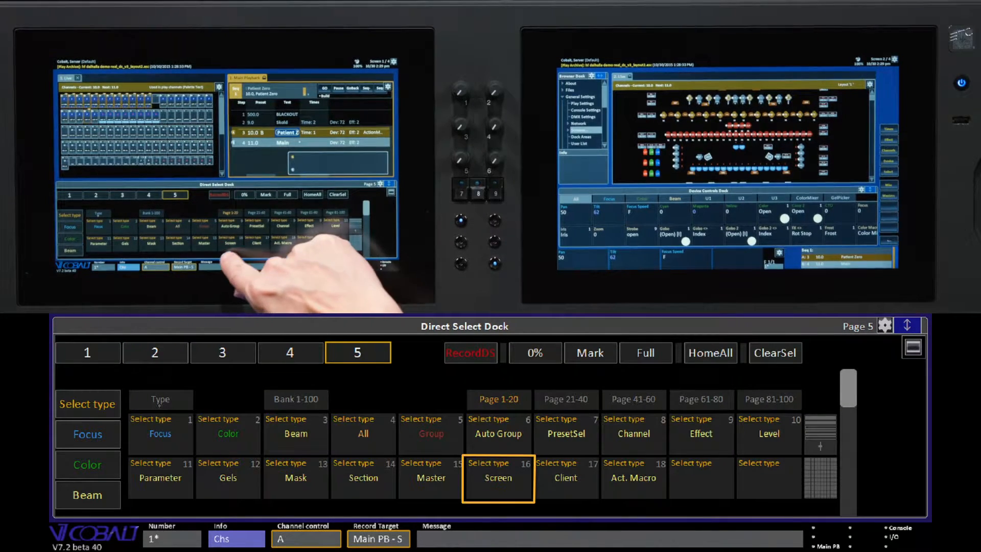
# Switch page 5 of the Direct Select Dock to Screen layout buttons
pyautogui.click(499, 478)
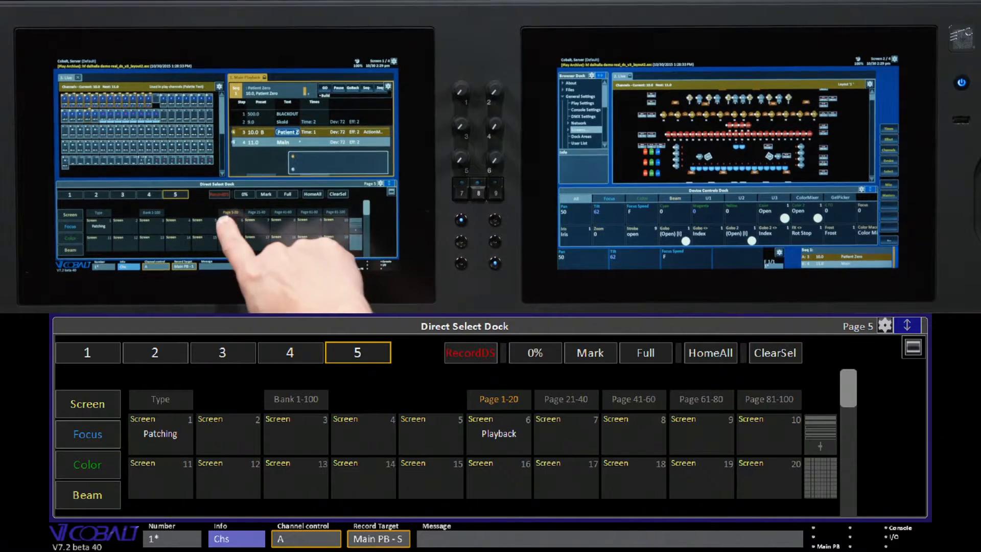
# Recall the Playback screen layout with the main playback list on the left monitor
pyautogui.click(470, 352)
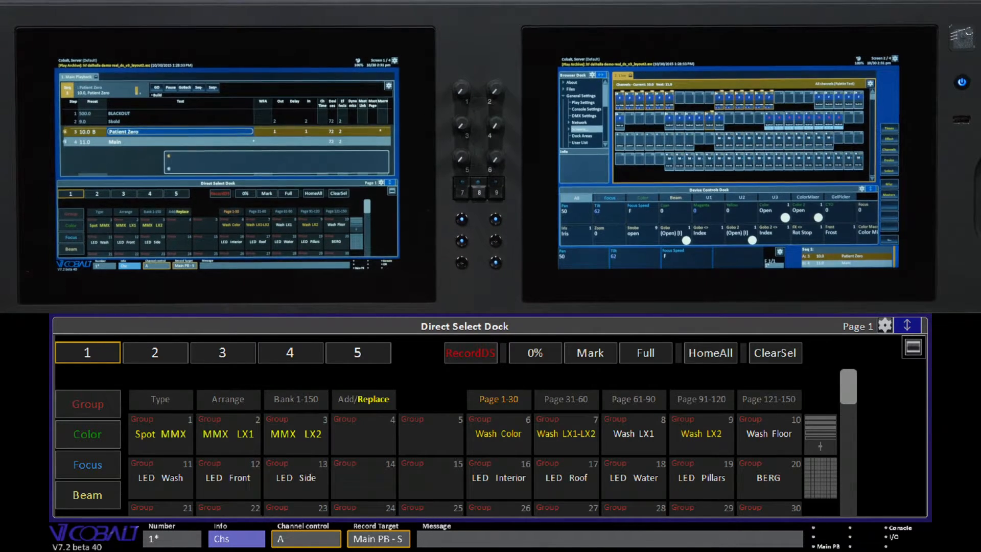
pyautogui.click(357, 352)
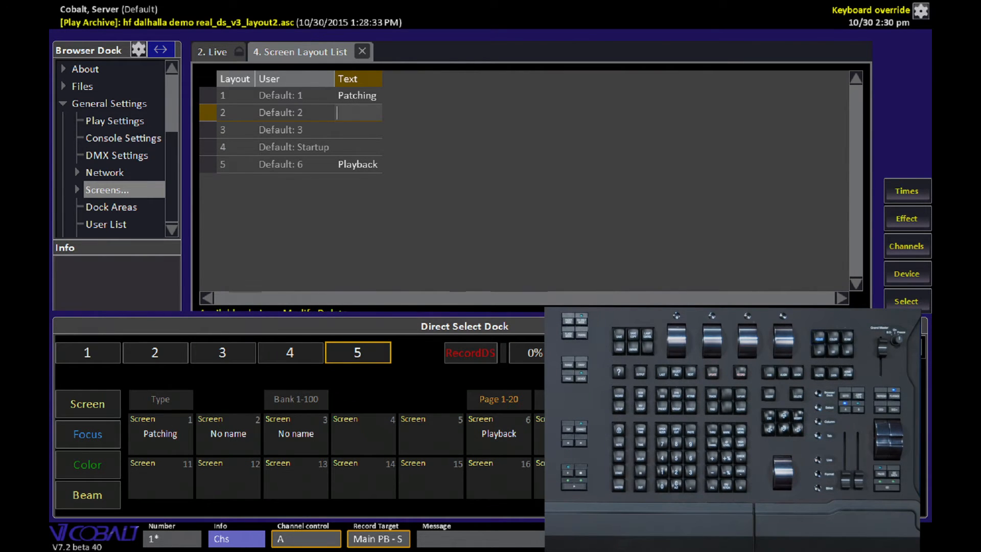
# Enter 'Playback' as layout 2's name and recall it from Screen direct select 2
pyautogui.write('Playb')
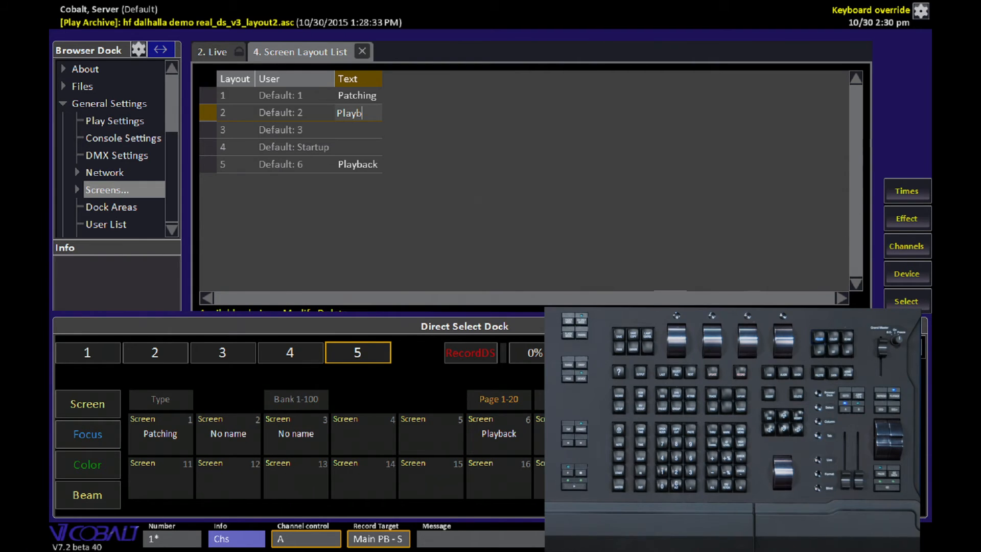
pyautogui.press('enter')
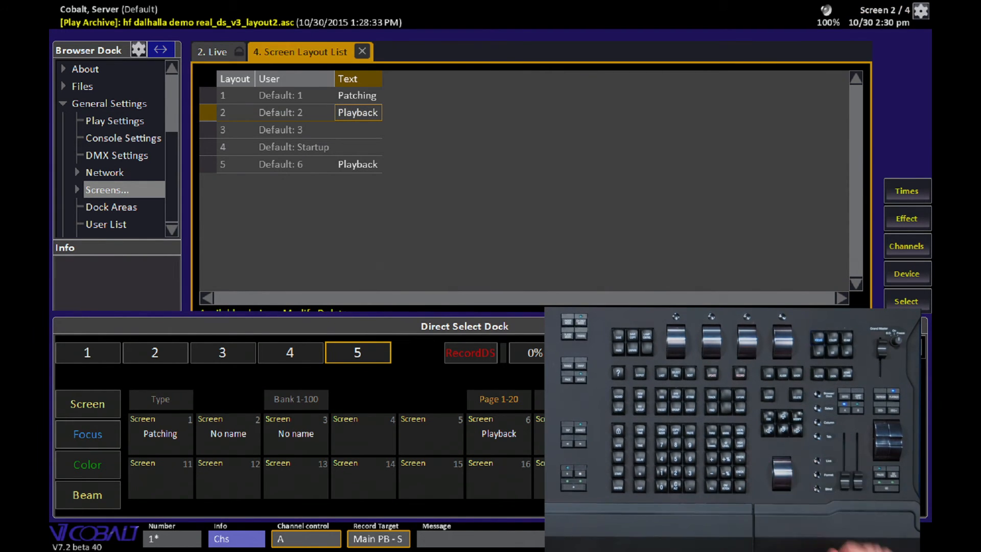
pyautogui.click(228, 432)
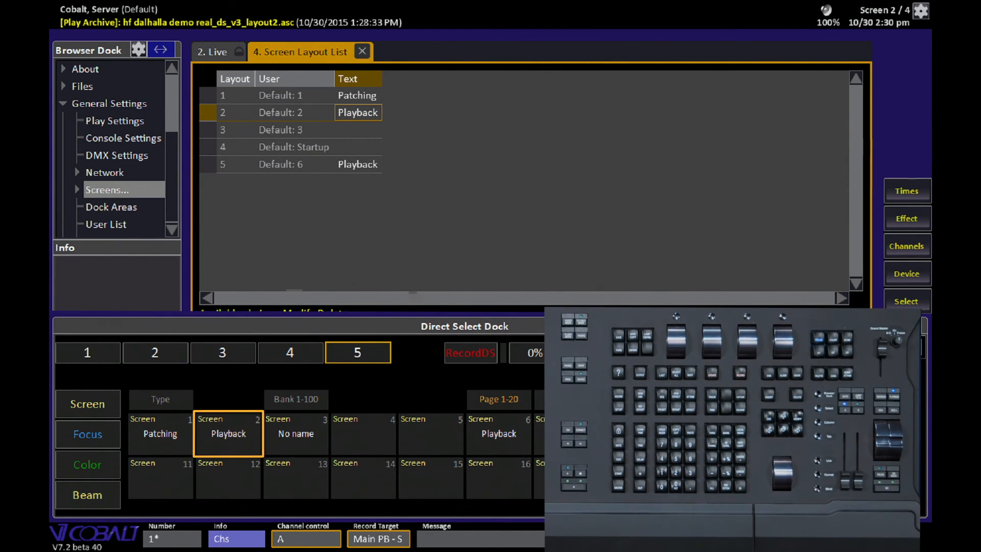